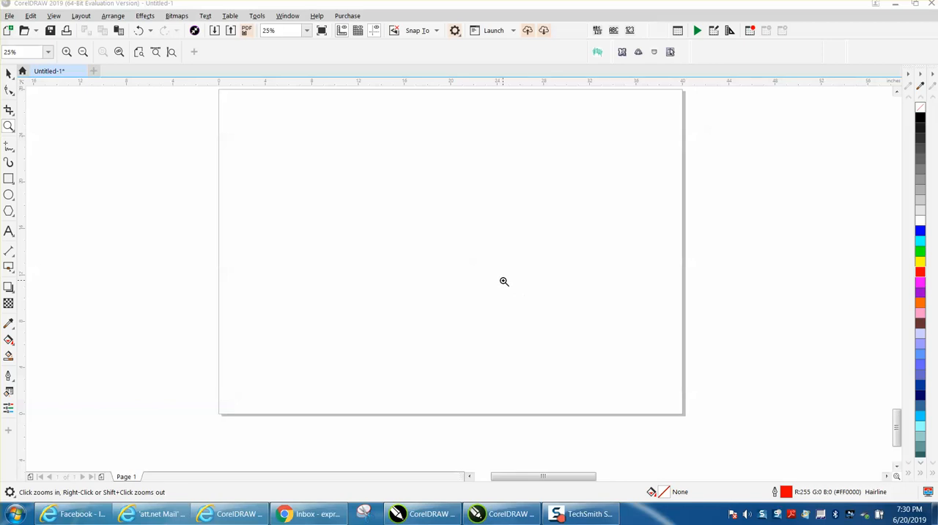
{"action": "mouse_move", "coordinate": [297, 171]}
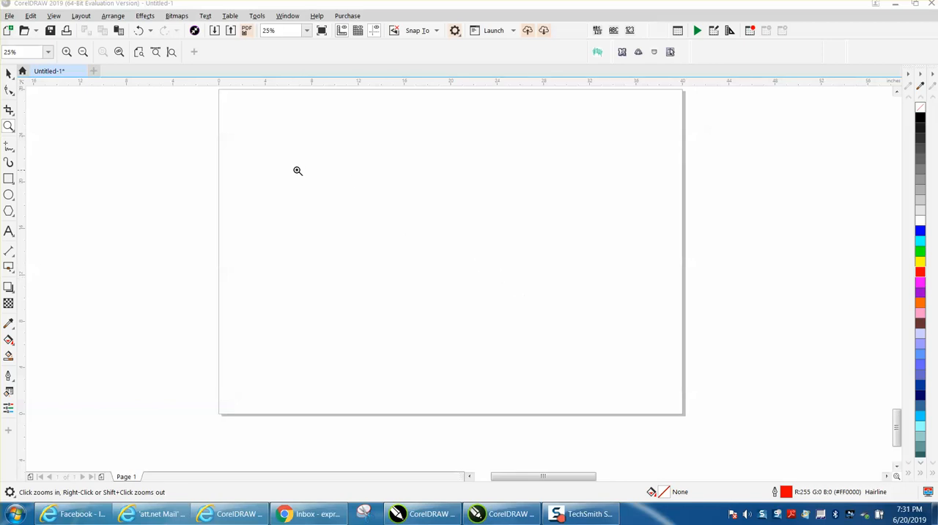
{"action": "mouse_move", "coordinate": [179, 118]}
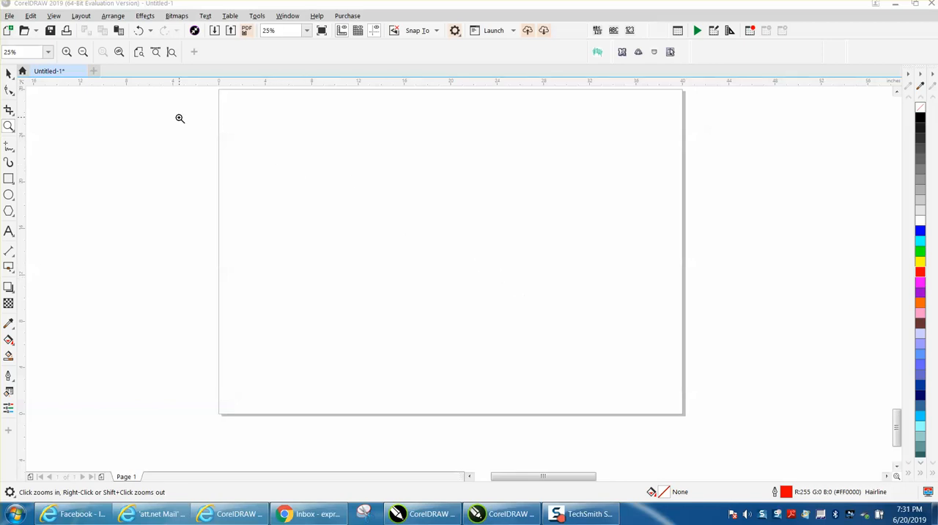
- Switch to the Pick tool, deselect on the blank page, and select the nudge distance value
{"action": "left_click", "coordinate": [8, 76]}
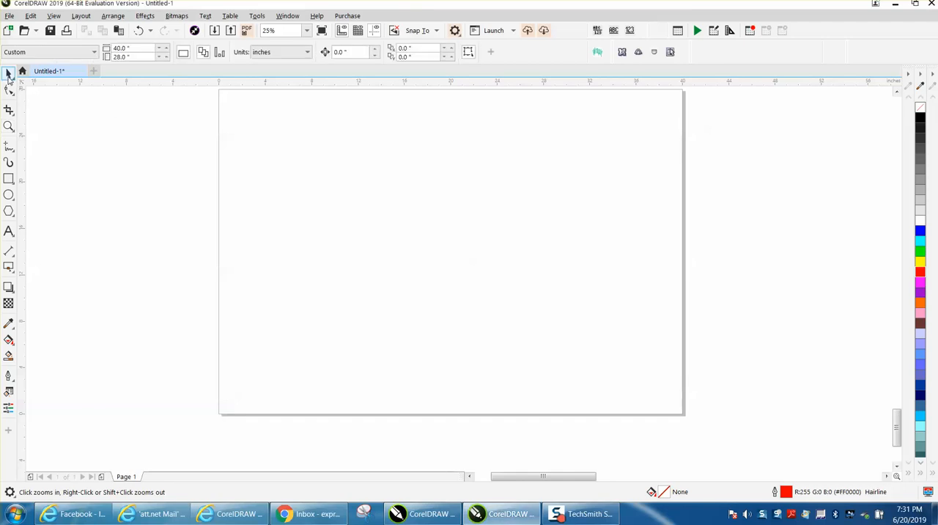
{"action": "left_click", "coordinate": [8, 75]}
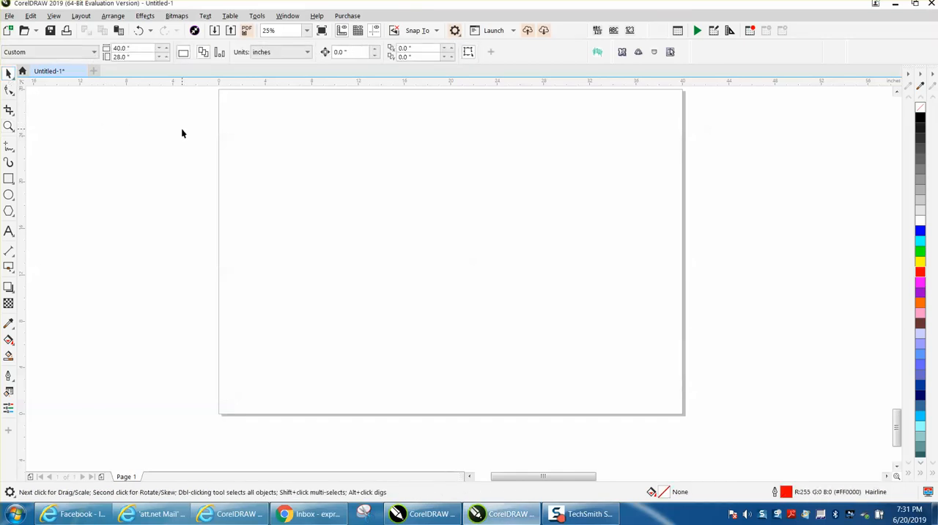
{"action": "left_click", "coordinate": [345, 51]}
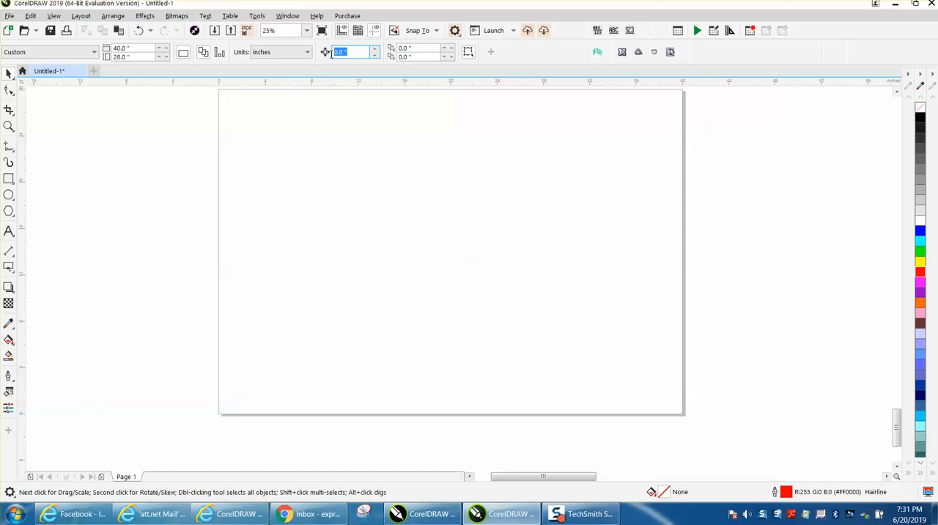
{"action": "mouse_move", "coordinate": [348, 51]}
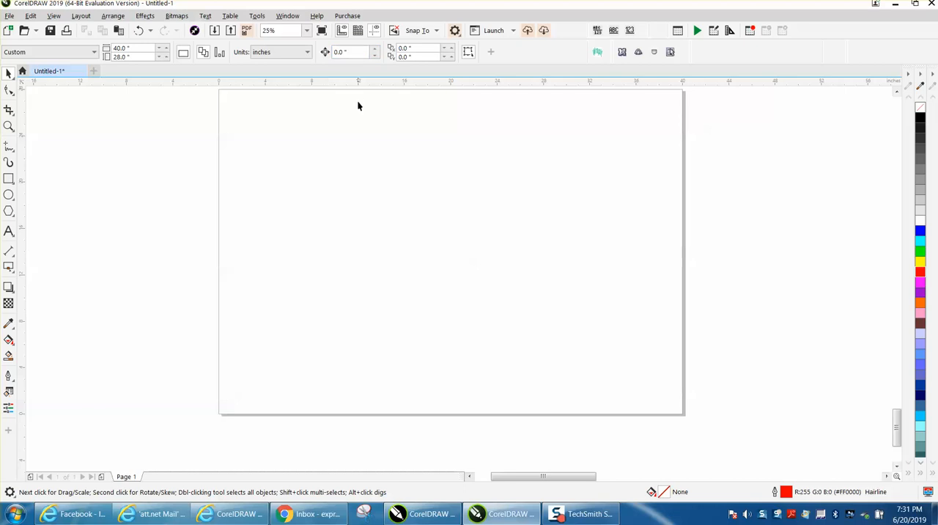
{"action": "mouse_move", "coordinate": [349, 66]}
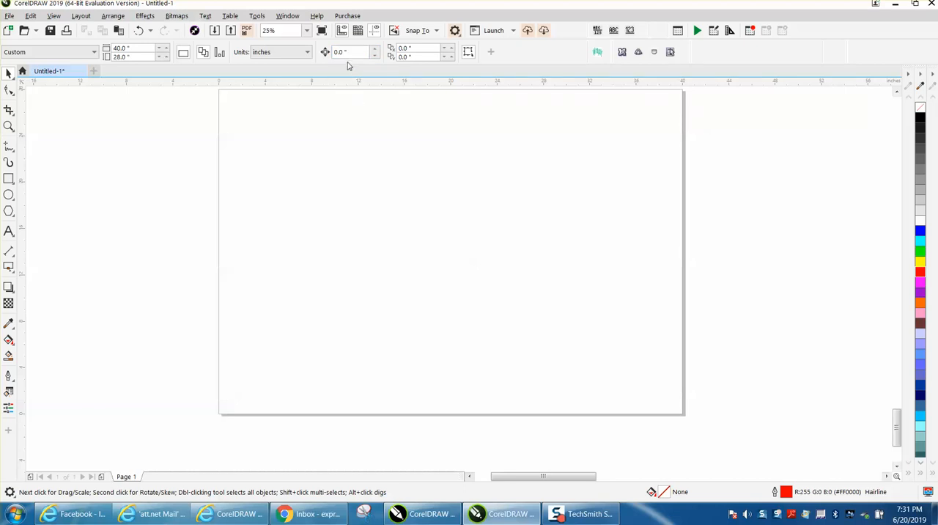
- Set drawing precision to 4 decimal places in Tools > Options > Edit
{"action": "left_click", "coordinate": [350, 52]}
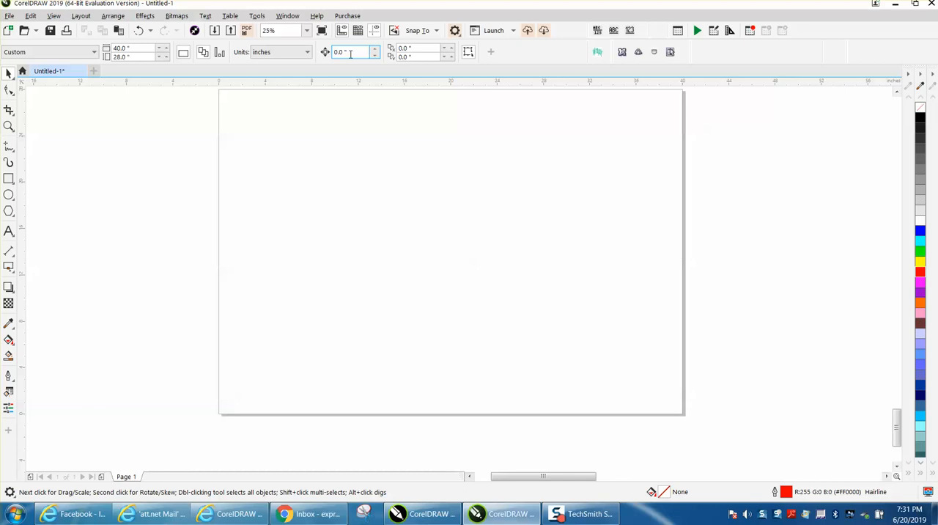
{"action": "mouse_move", "coordinate": [352, 51]}
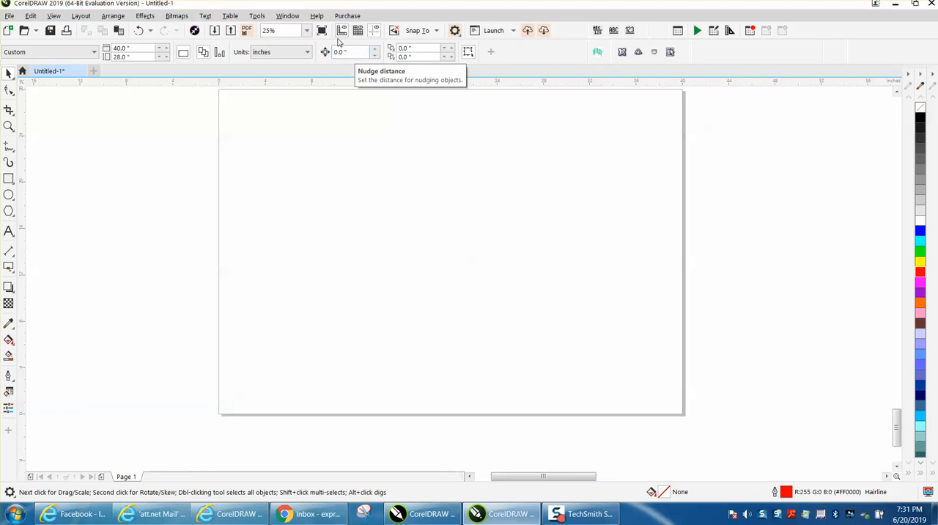
{"action": "left_click", "coordinate": [256, 15]}
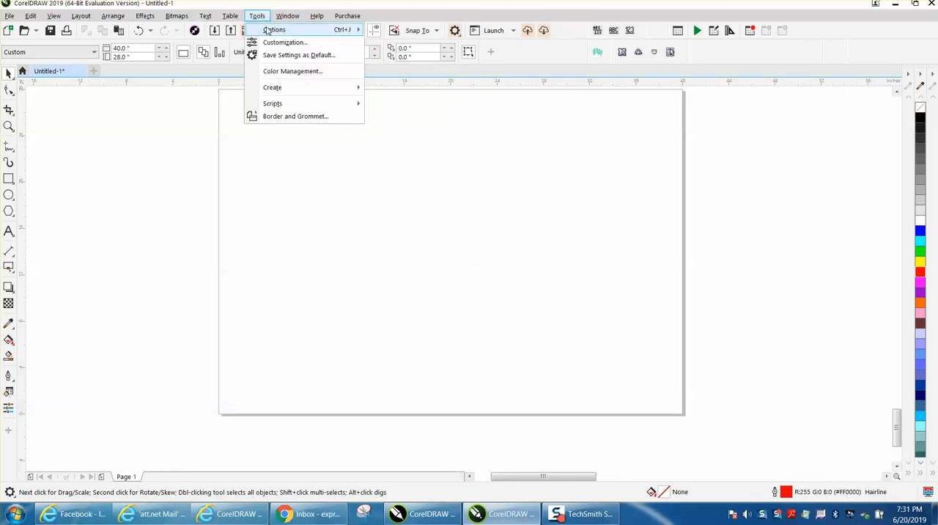
{"action": "mouse_move", "coordinate": [293, 30]}
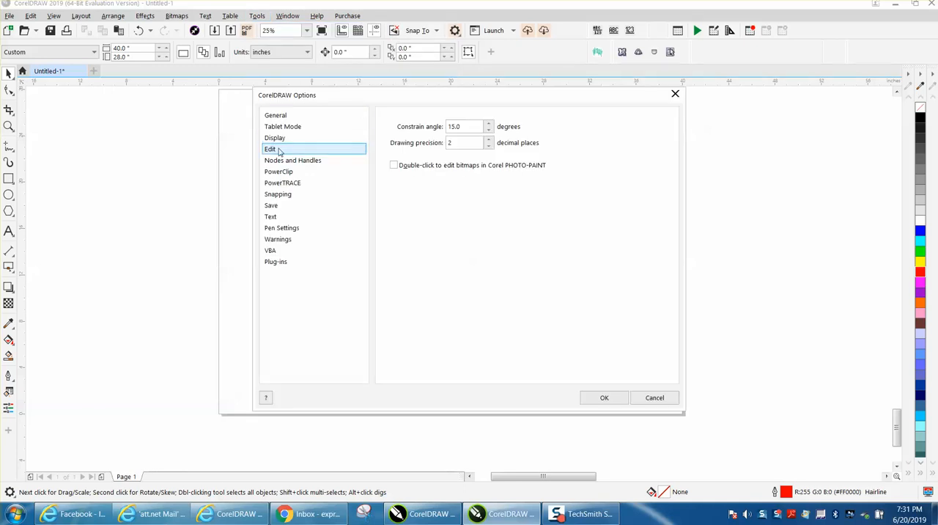
{"action": "left_click", "coordinate": [465, 143]}
{"action": "type", "text": "4"}
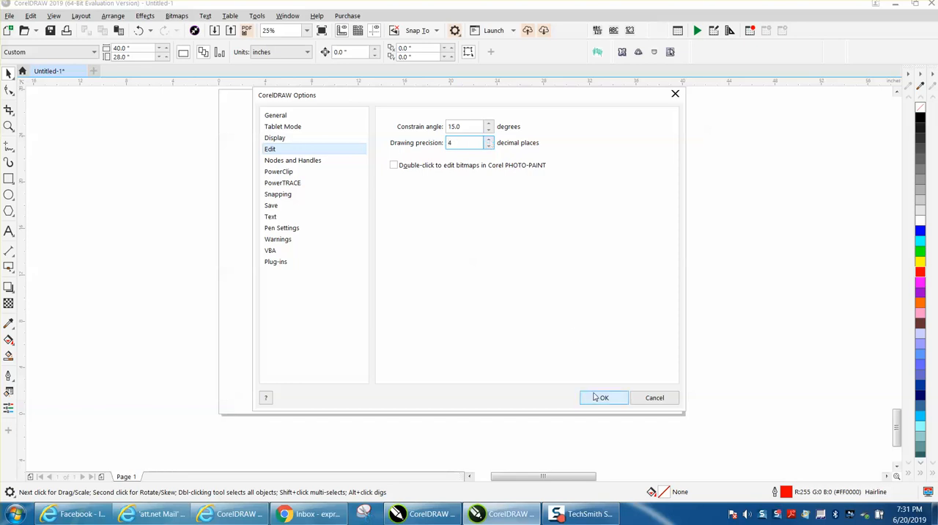
{"action": "left_click", "coordinate": [604, 397]}
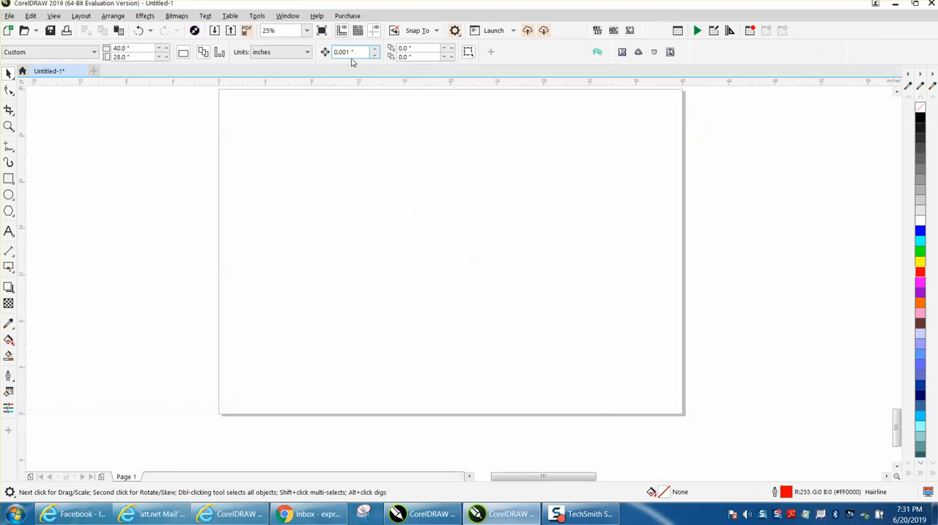
- Reopen the Tools menu and check the nudge distance value
{"action": "left_click", "coordinate": [258, 16]}
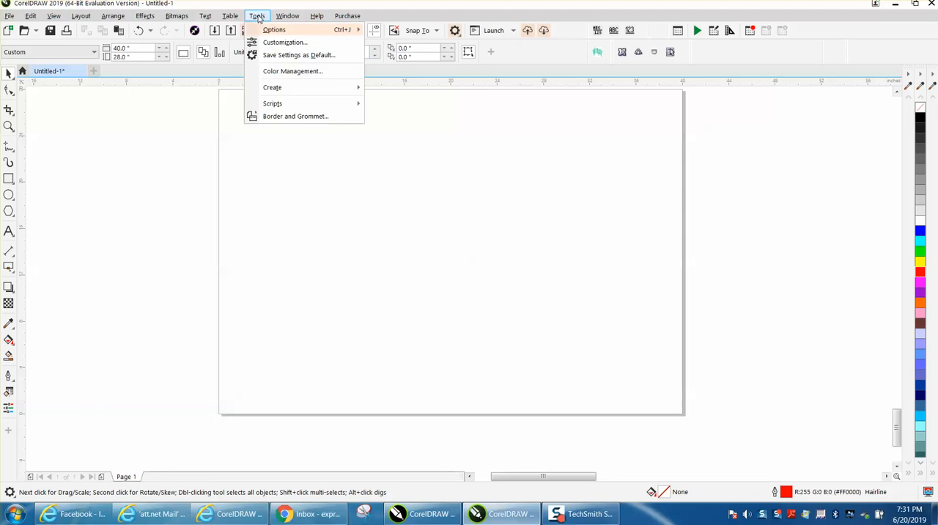
{"action": "mouse_move", "coordinate": [305, 55]}
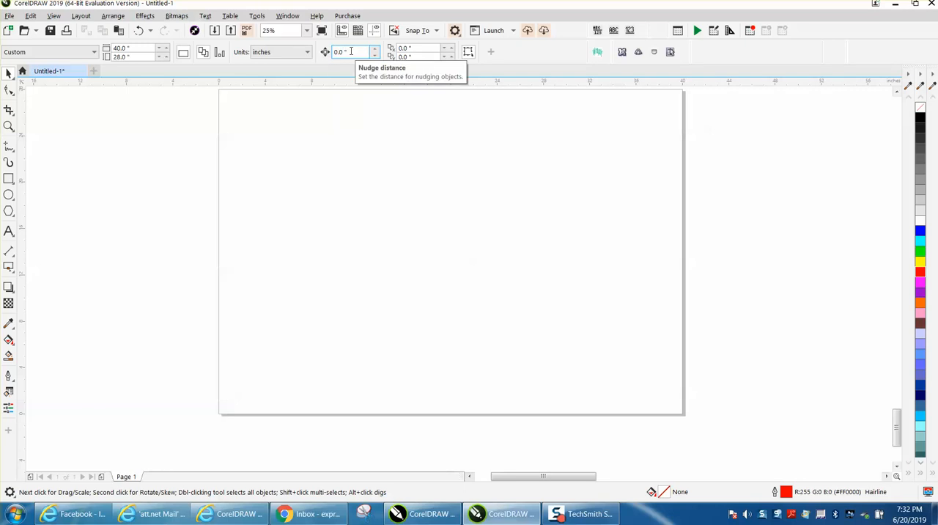
- Raise drawing precision to 6 decimal places in Tools > Options > Edit
{"action": "left_click", "coordinate": [257, 15]}
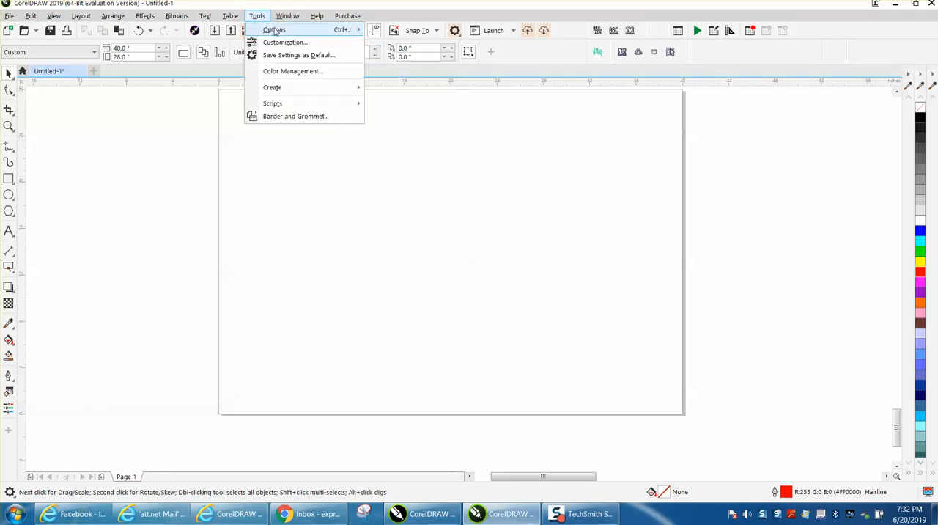
{"action": "left_click", "coordinate": [277, 29]}
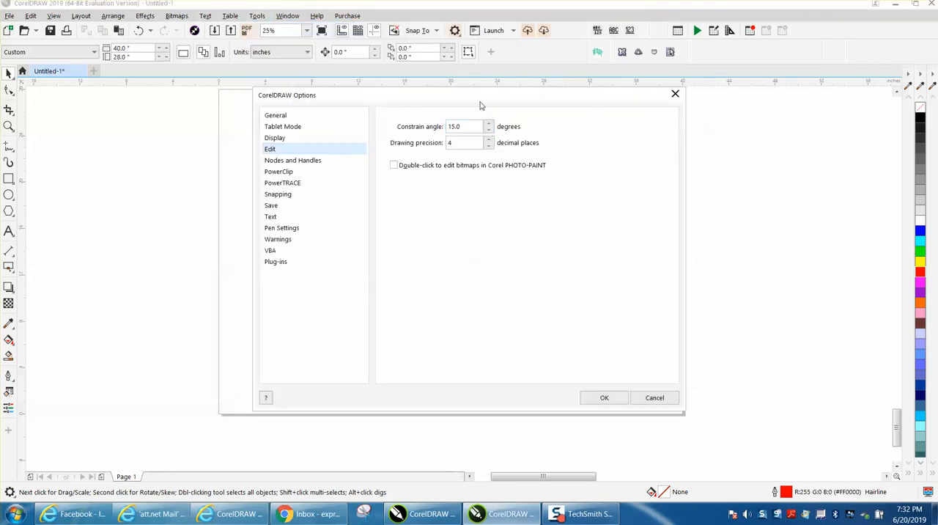
{"action": "left_click", "coordinate": [488, 139]}
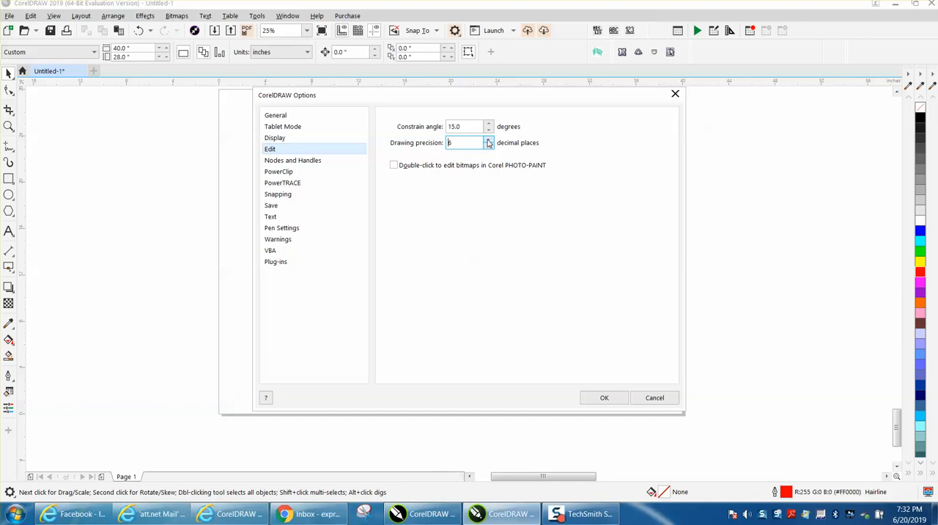
{"action": "left_click", "coordinate": [604, 398]}
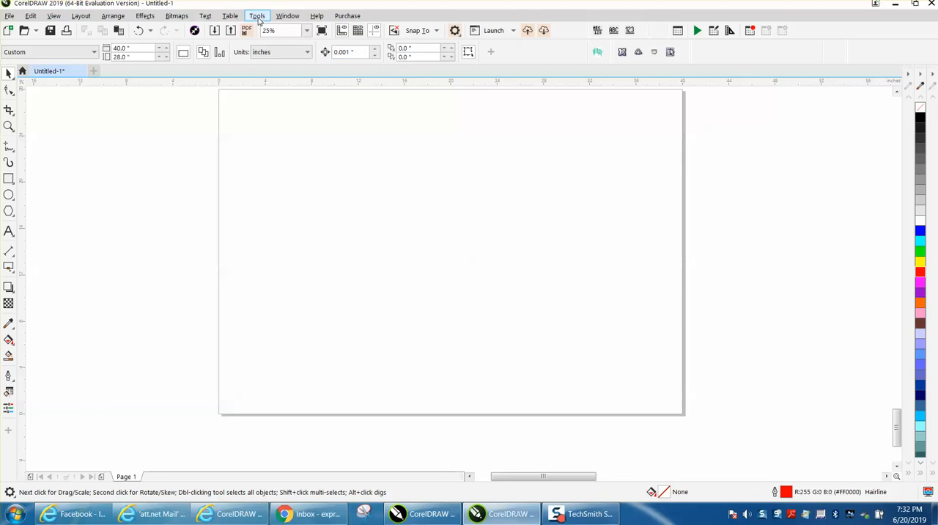
- Confirm precision is still 6 places, then set horizontal duplicate distance to 0.001 inch
{"action": "left_click", "coordinate": [256, 15]}
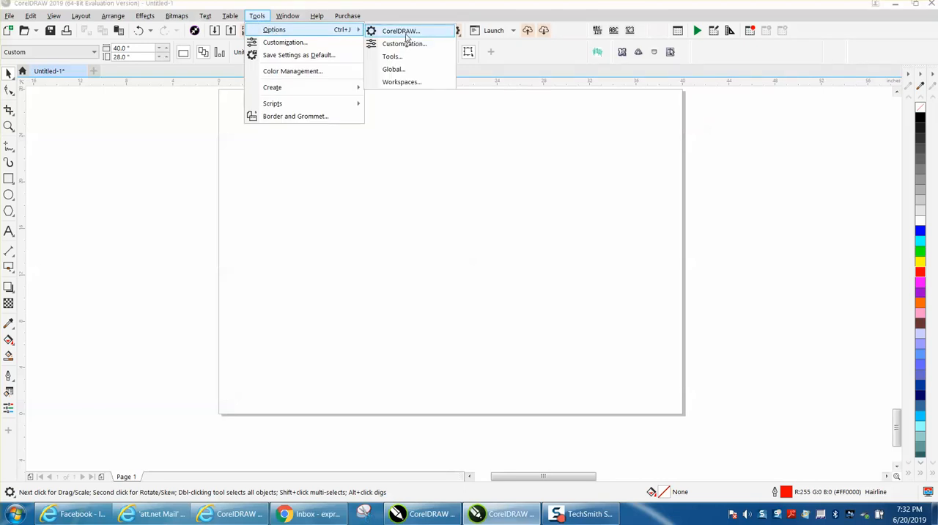
{"action": "left_click", "coordinate": [404, 30]}
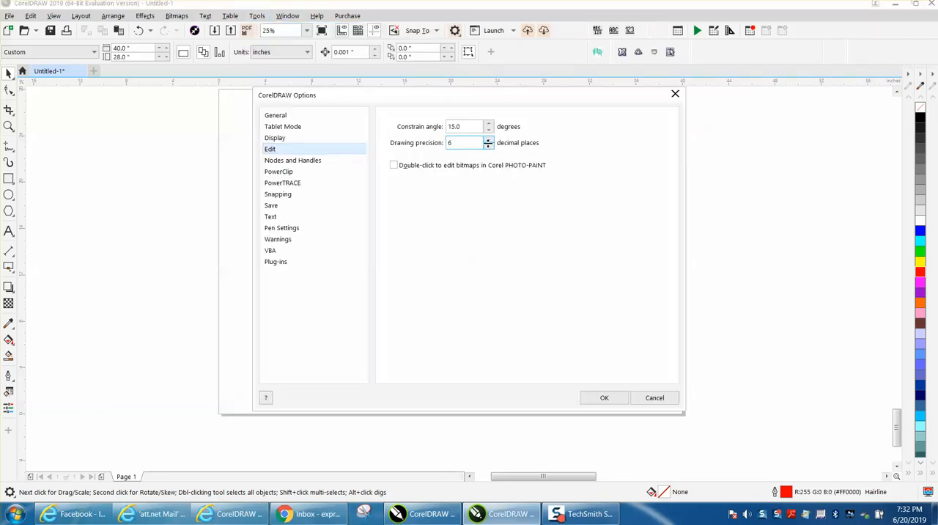
{"action": "left_click", "coordinate": [604, 397]}
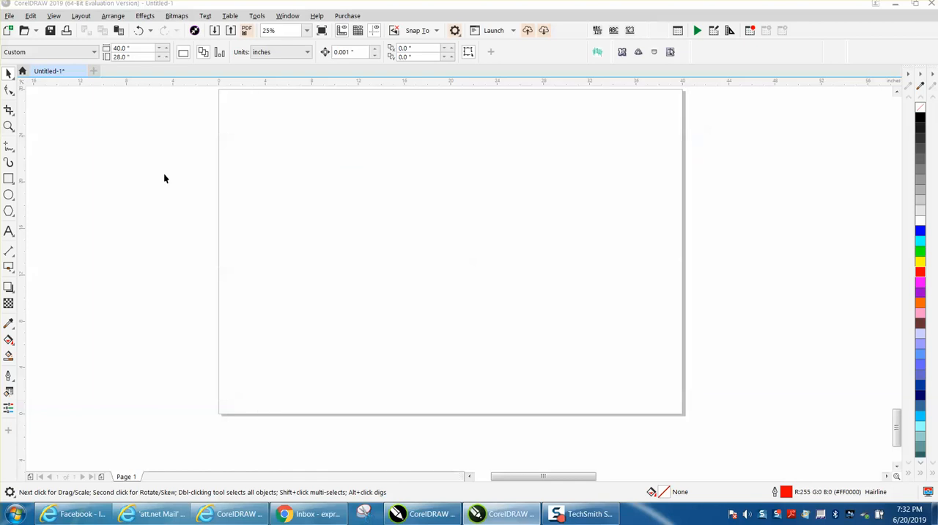
{"action": "mouse_move", "coordinate": [437, 76]}
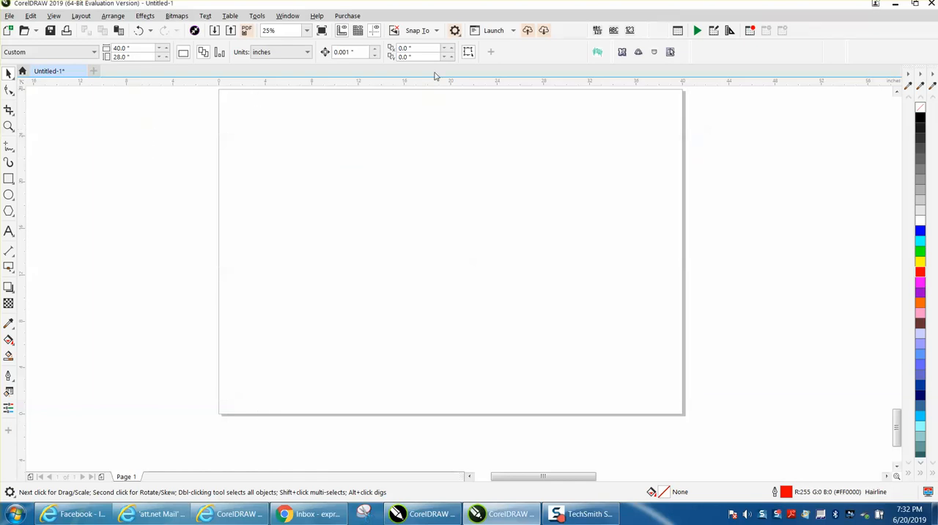
{"action": "left_click", "coordinate": [418, 48]}
{"action": "type", "text": "01"}
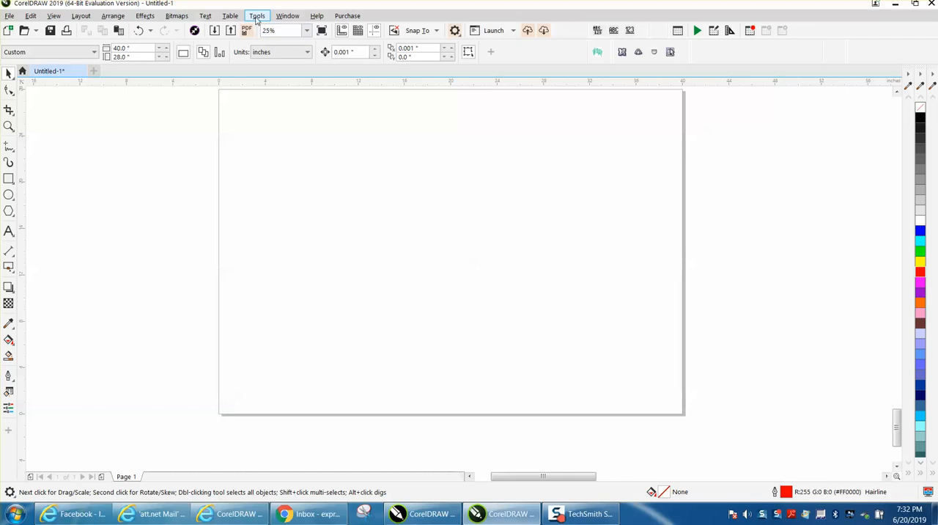
- Set drawing precision back to 4 decimals and reset duplicate distance to 0
{"action": "left_click", "coordinate": [256, 16]}
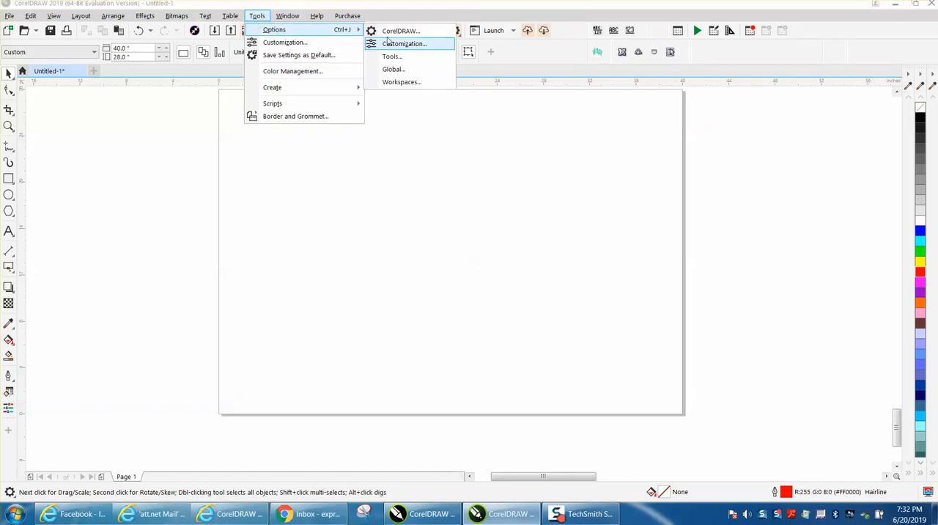
{"action": "left_click", "coordinate": [394, 30]}
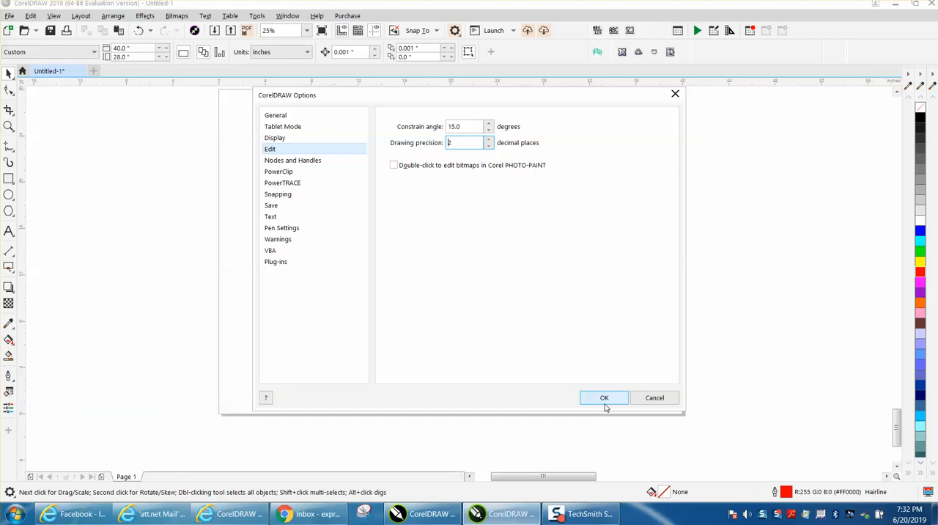
{"action": "left_click", "coordinate": [604, 398]}
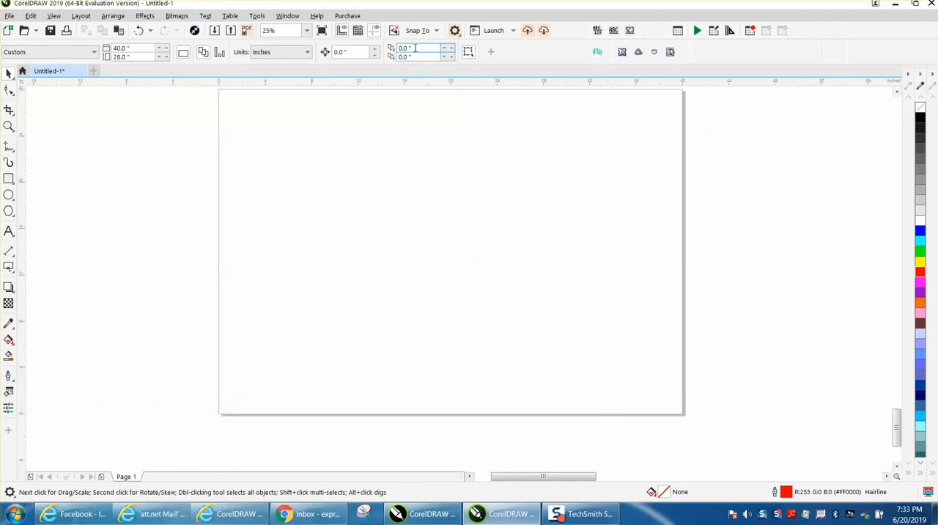
{"action": "mouse_move", "coordinate": [414, 48]}
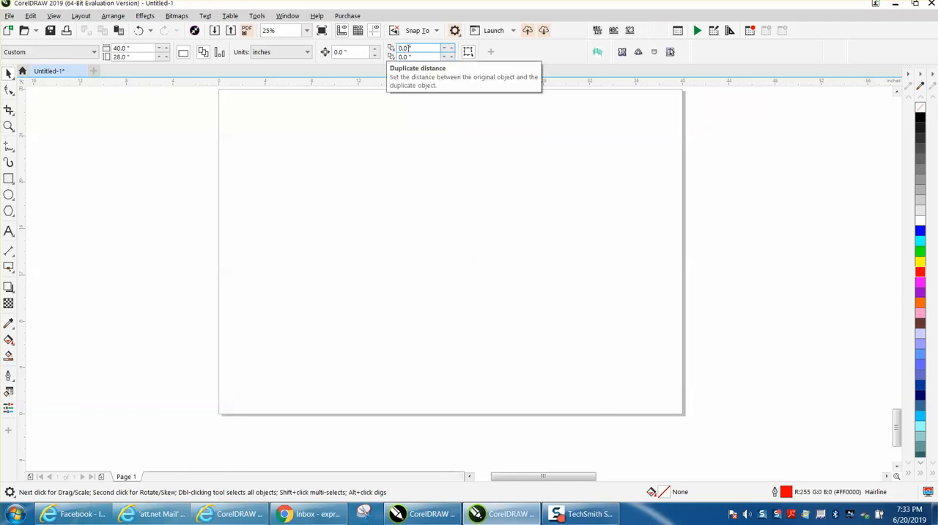
{"action": "left_click", "coordinate": [256, 15]}
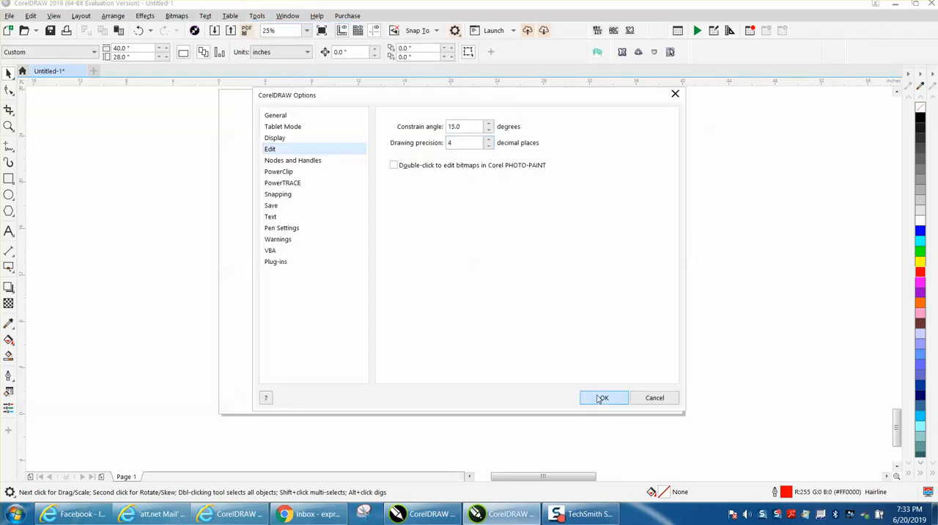
{"action": "left_click", "coordinate": [604, 398]}
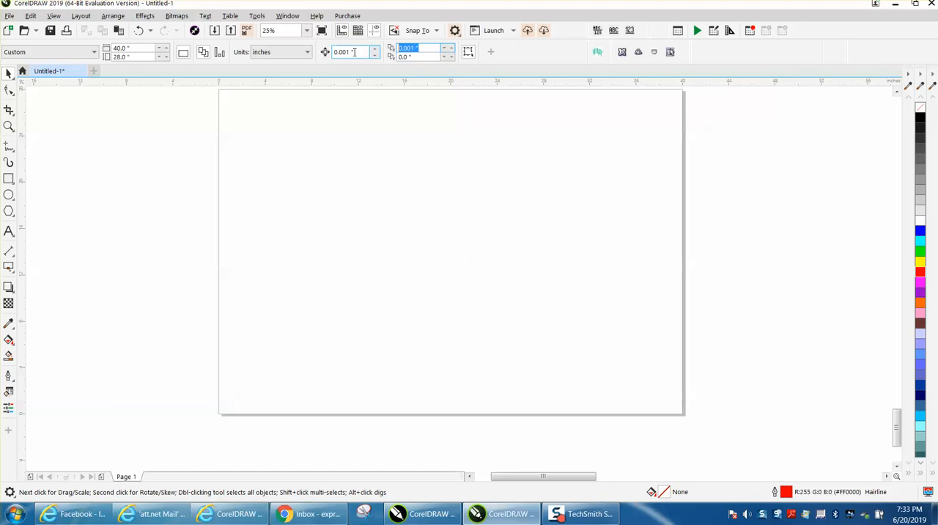
{"action": "left_click", "coordinate": [419, 131]}
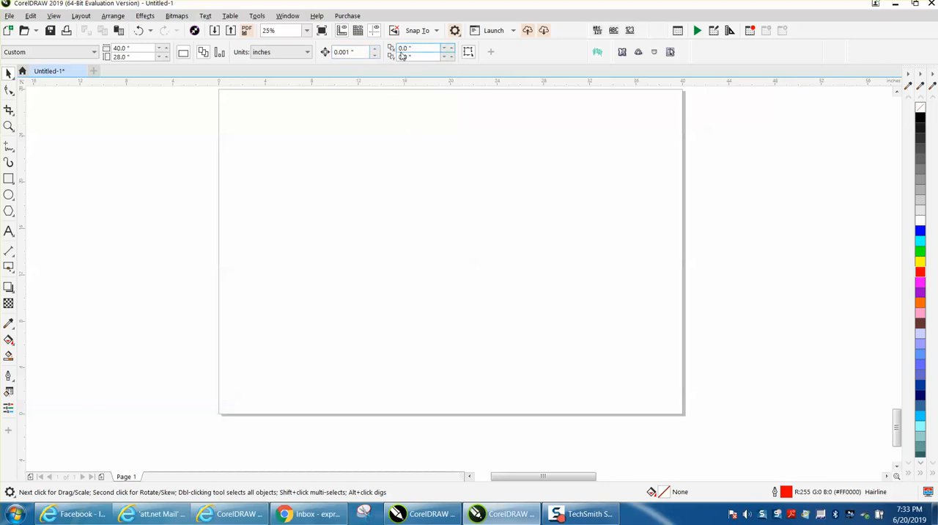
{"action": "mouse_move", "coordinate": [418, 57]}
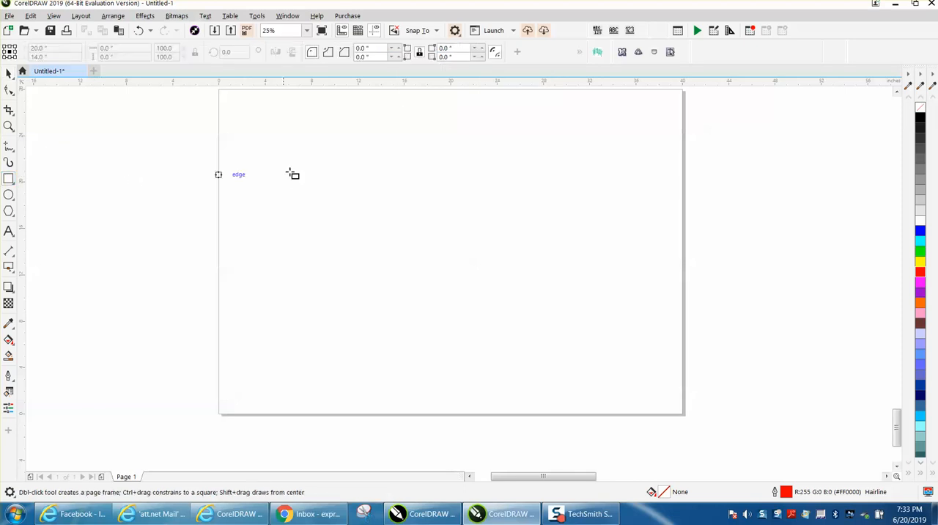
- Draw a square outline and place an offset copy down and to the right
{"action": "left_click_drag", "start_coordinate": [315, 164], "coordinate": [469, 292]}
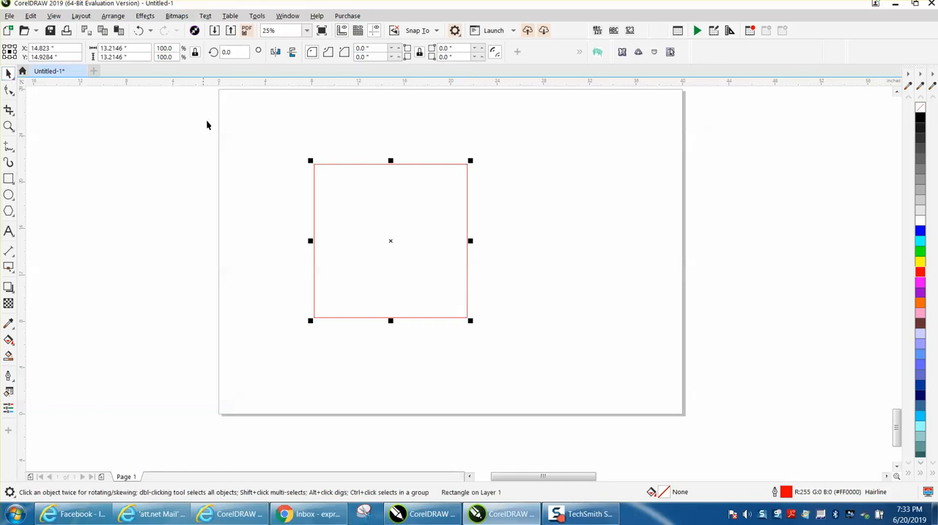
{"action": "mouse_move", "coordinate": [61, 104]}
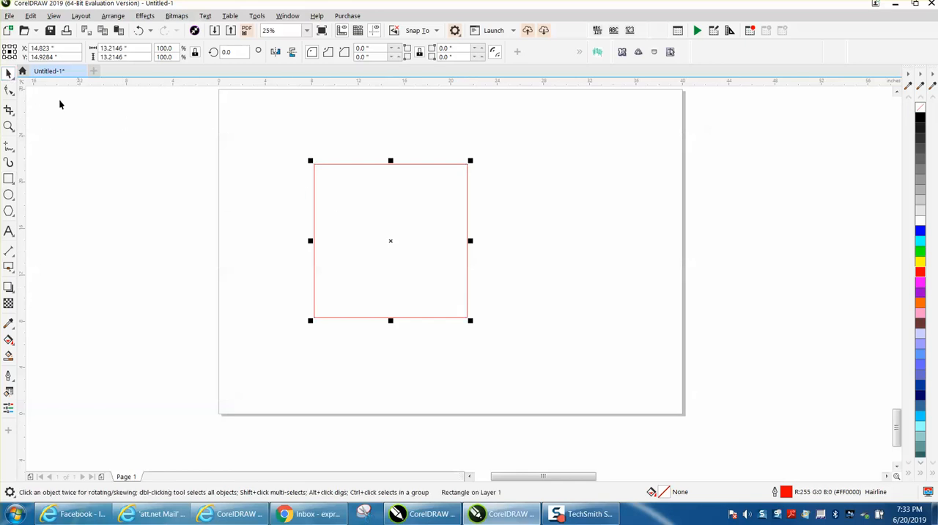
{"action": "mouse_move", "coordinate": [319, 163]}
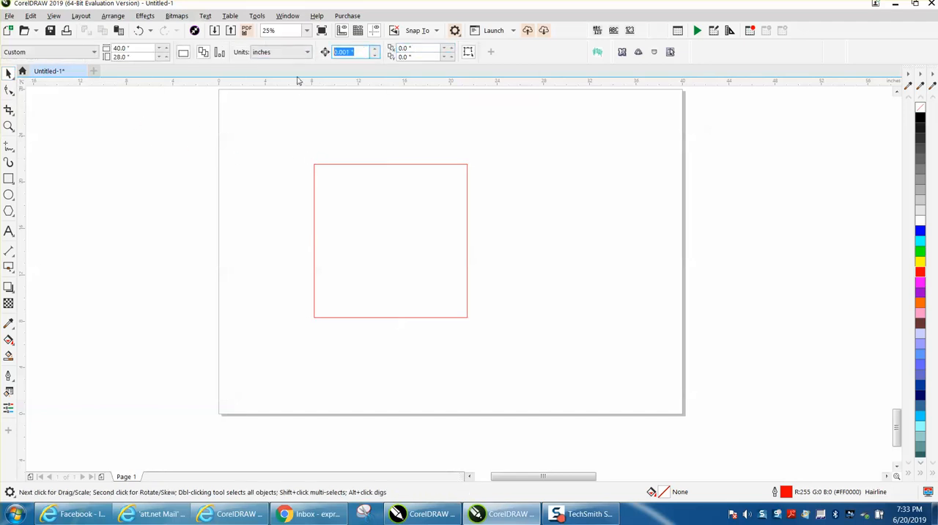
{"action": "left_click", "coordinate": [390, 240]}
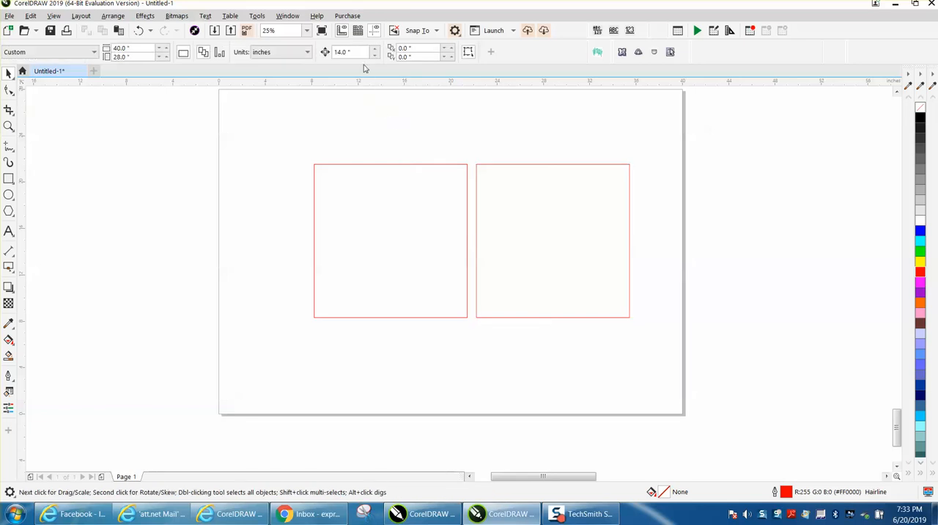
{"action": "left_click", "coordinate": [391, 241]}
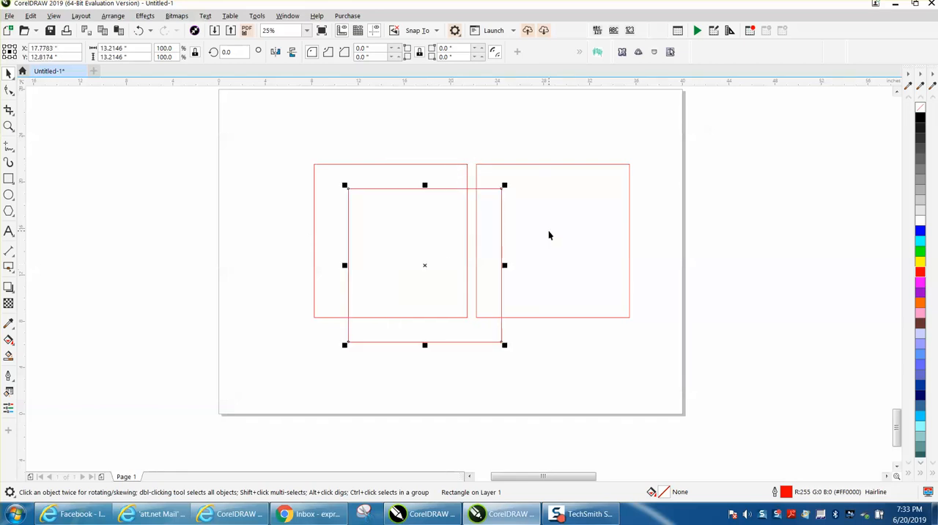
{"action": "left_click_drag", "start_coordinate": [425, 265], "coordinate": [459, 290]}
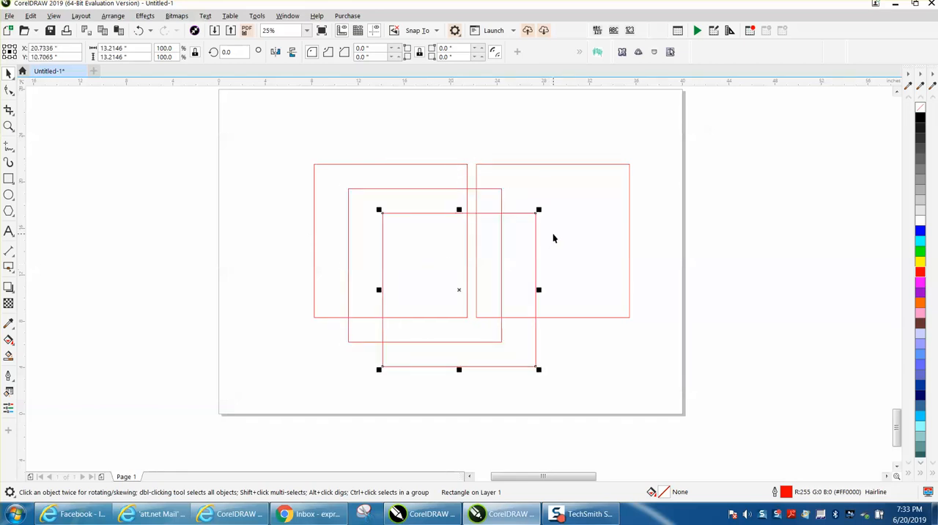
{"action": "mouse_move", "coordinate": [431, 209]}
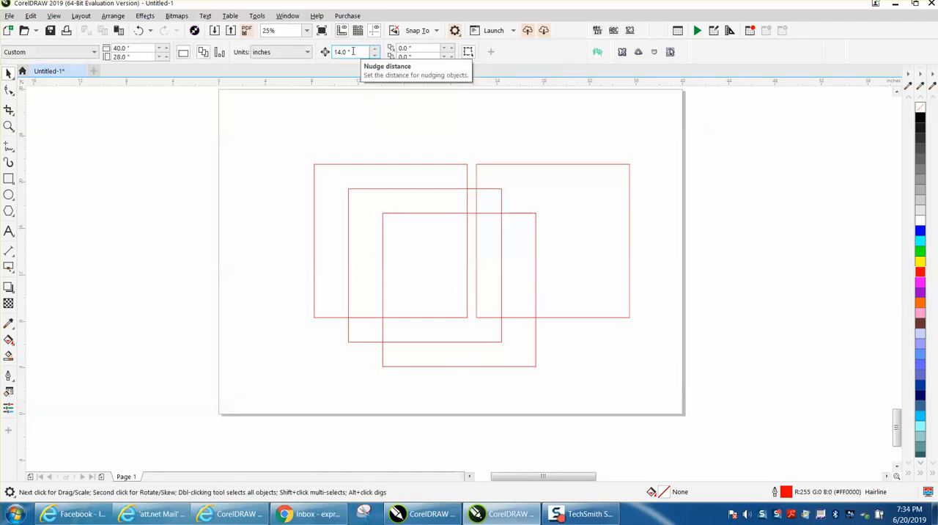
- Set duplicate distance to .25, move a duplicated square right, and select all squares
{"action": "left_click", "coordinate": [422, 48]}
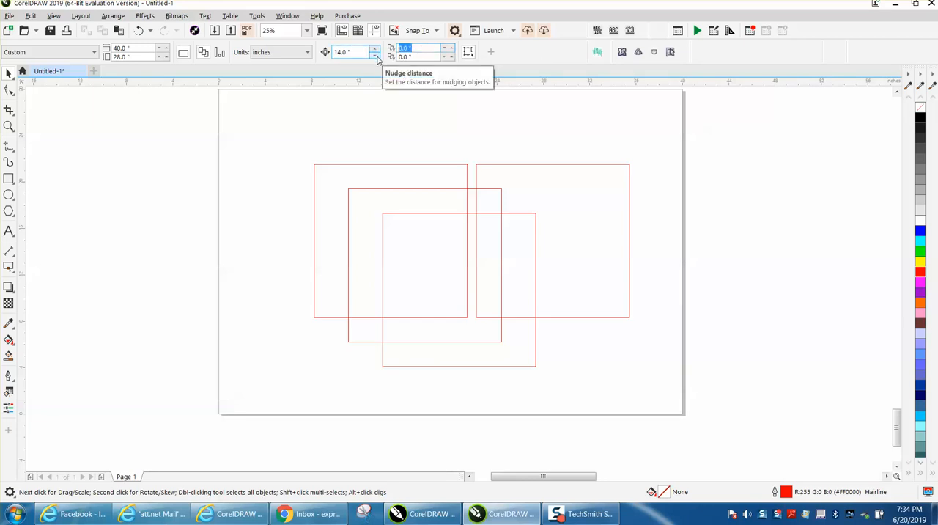
{"action": "type", "text": ".25"}
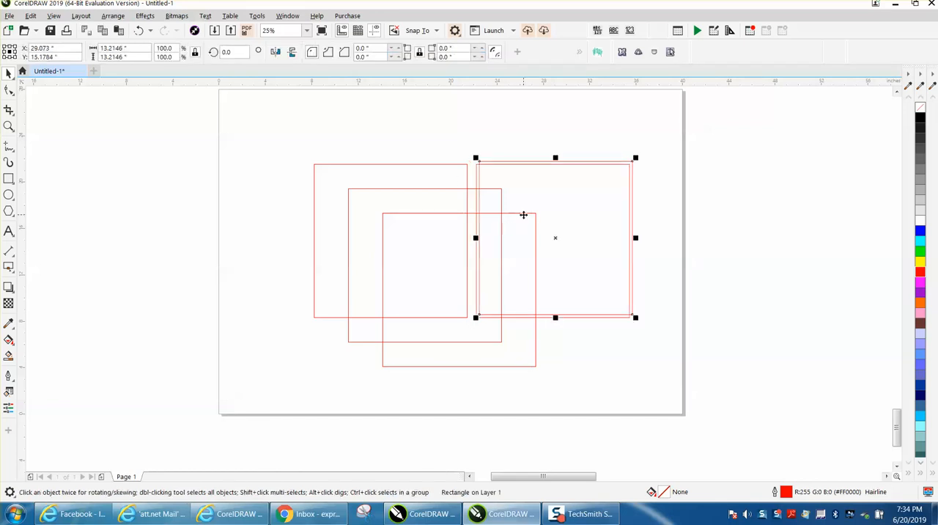
{"action": "mouse_move", "coordinate": [542, 219]}
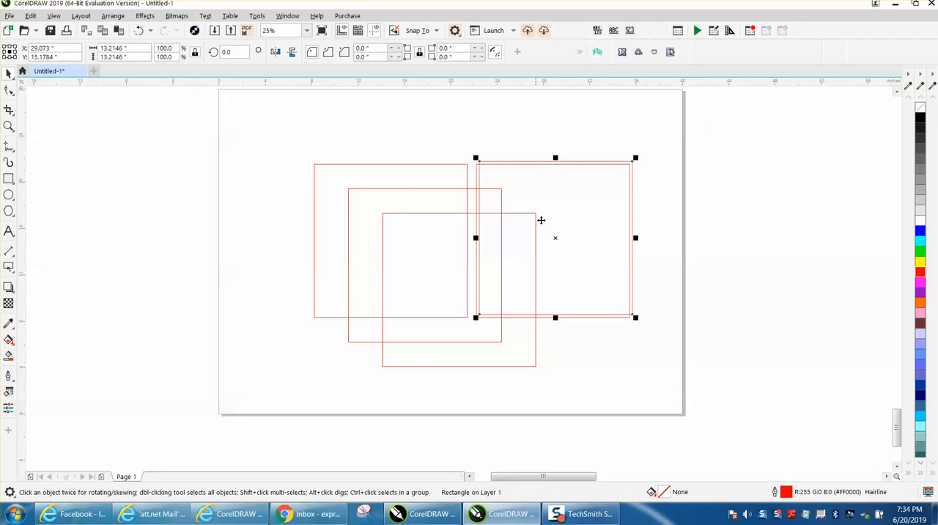
{"action": "mouse_move", "coordinate": [562, 237]}
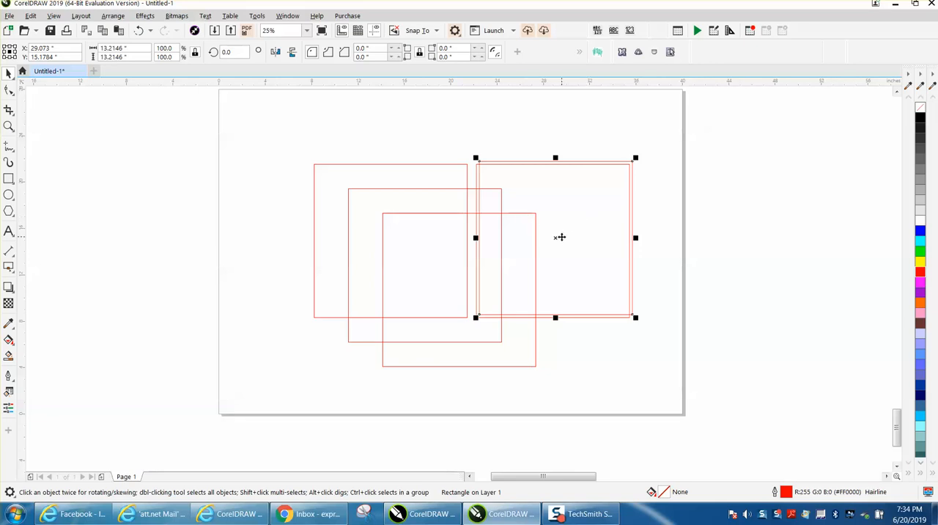
{"action": "left_click_drag", "start_coordinate": [561, 237], "coordinate": [641, 236]}
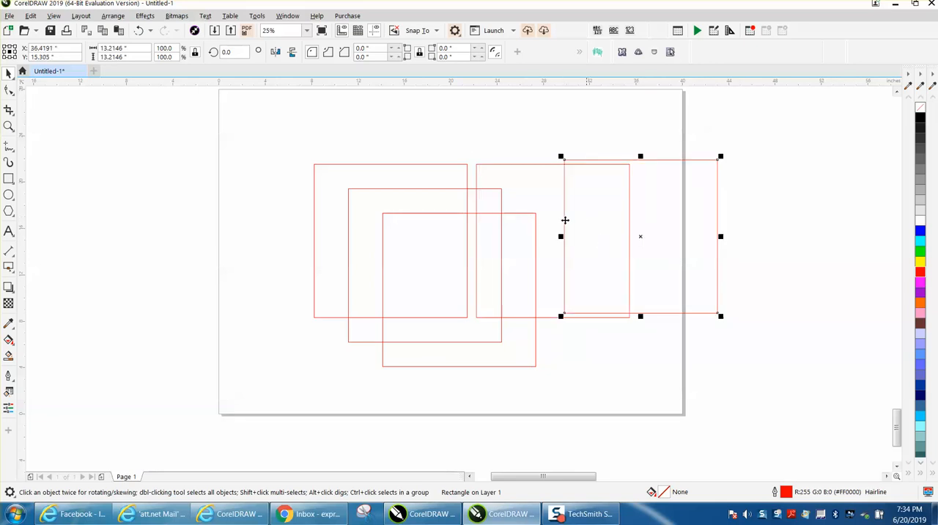
{"action": "key", "text": "ctrl+a"}
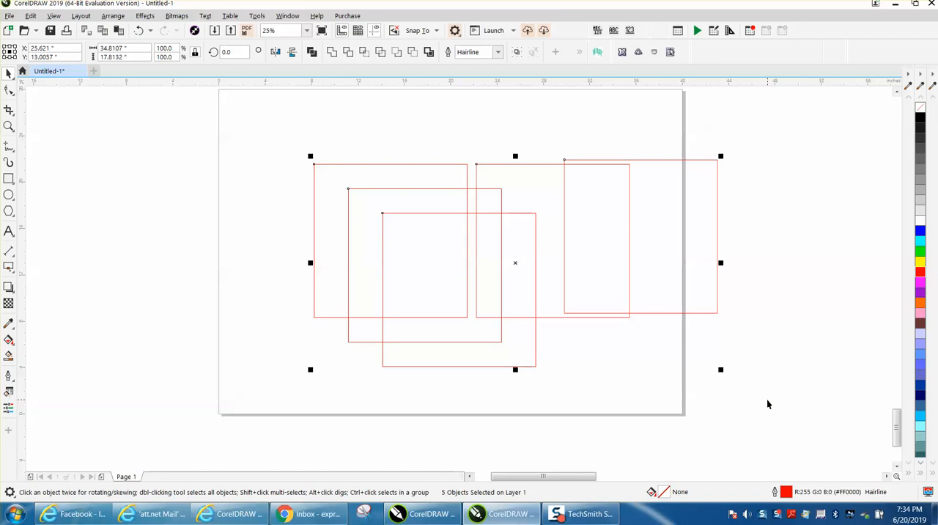
- Delete all the squares and type .00 into the nudge distance field
{"action": "key", "text": "Delete"}
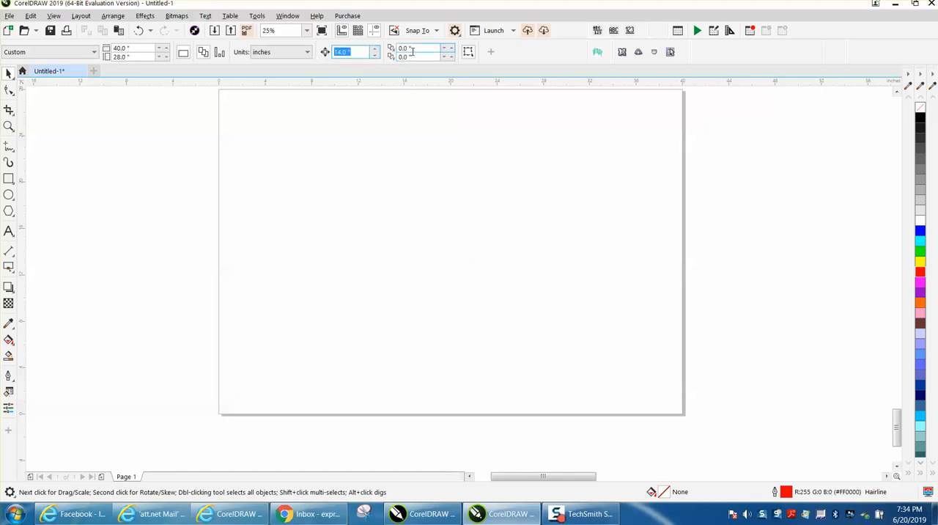
{"action": "type", "text": ".001"}
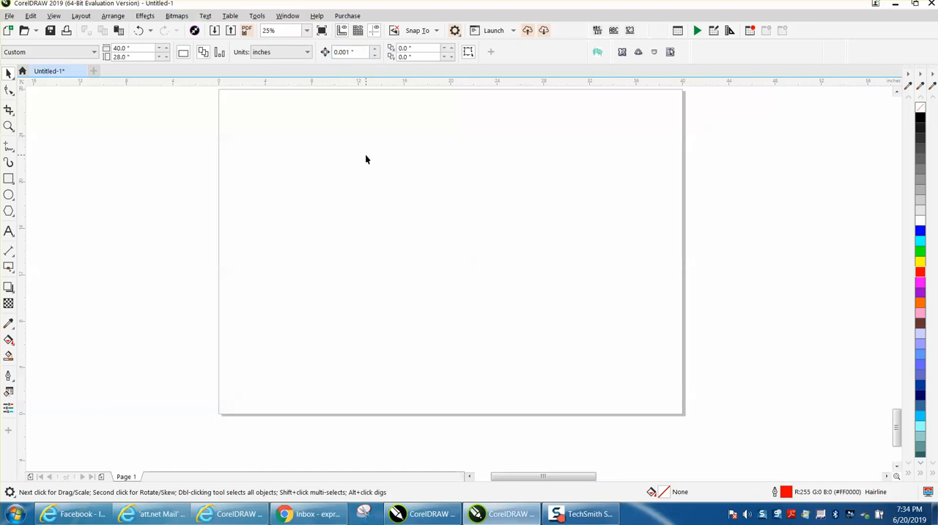
{"action": "mouse_move", "coordinate": [359, 159]}
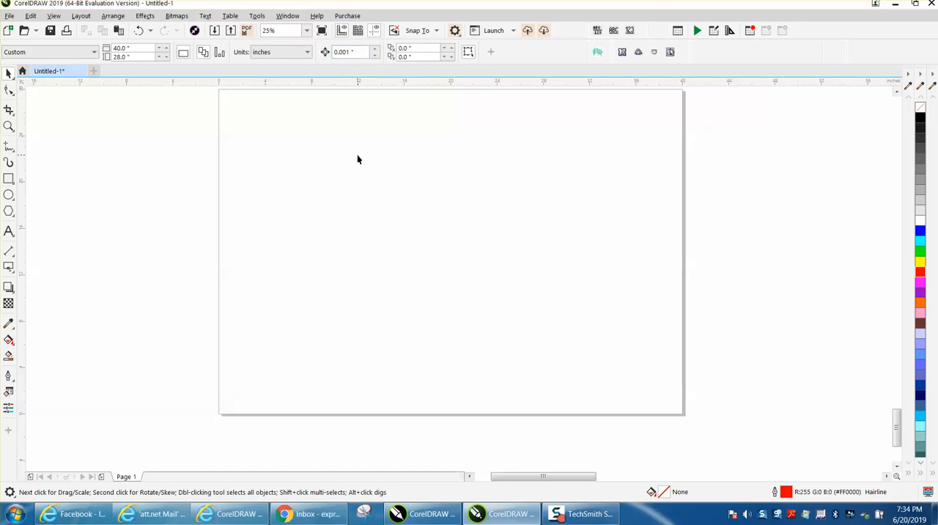